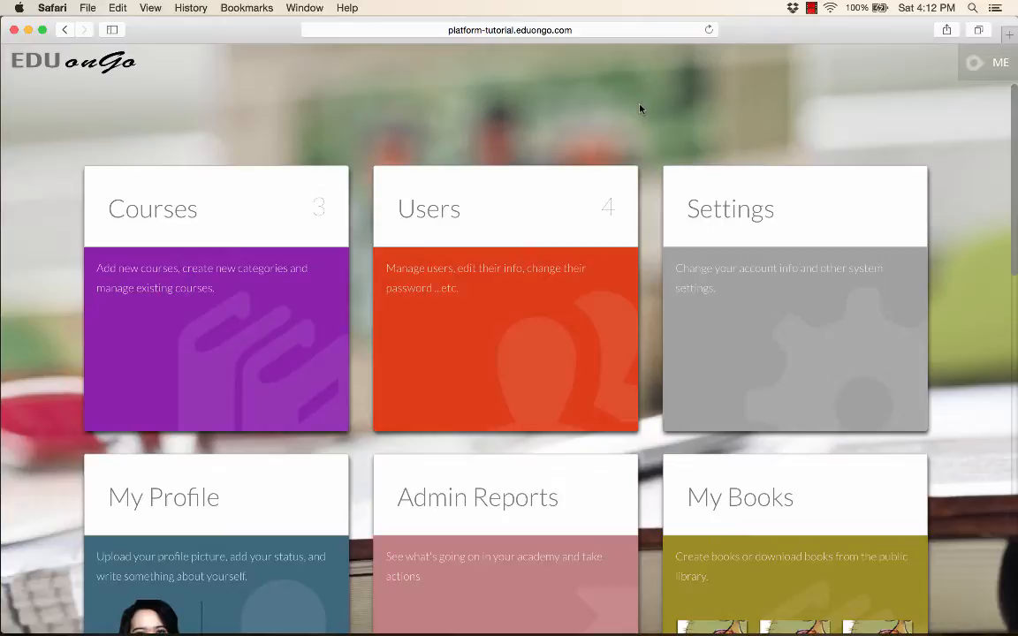
mouse_move(260, 246)
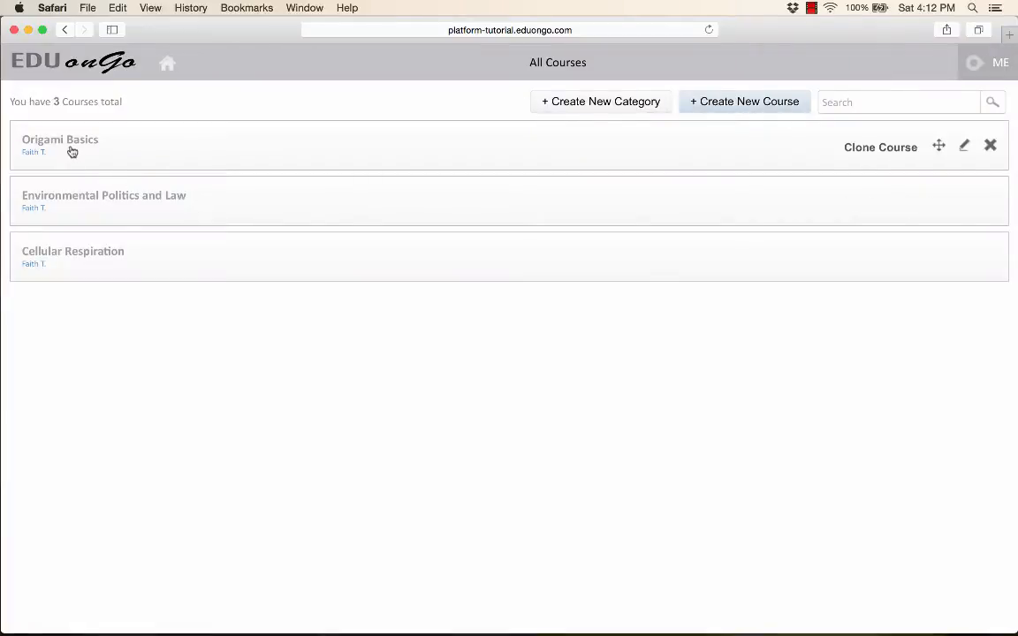
- Open the Origami Basics course from the Courses list
click(60, 139)
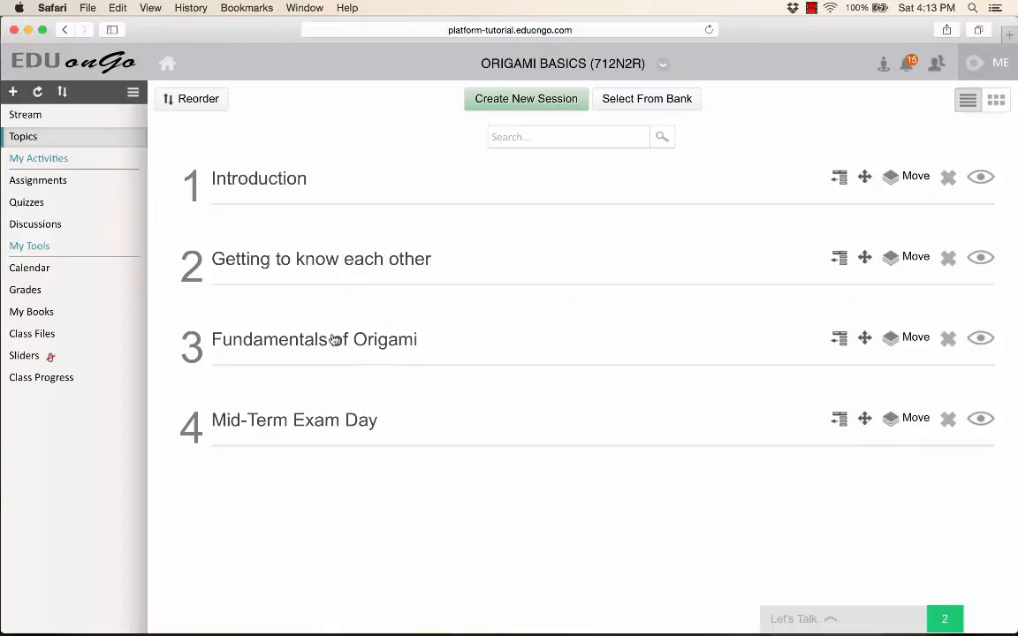
- Open the Fundamentals of Origami topic, review the Add Live Session form, then close it
click(314, 339)
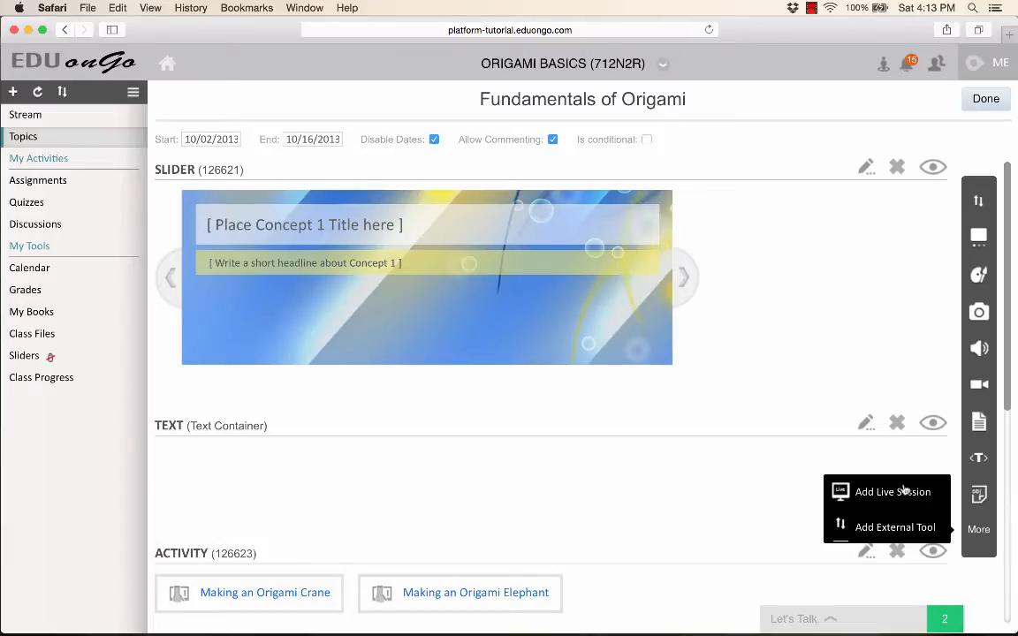
click(892, 491)
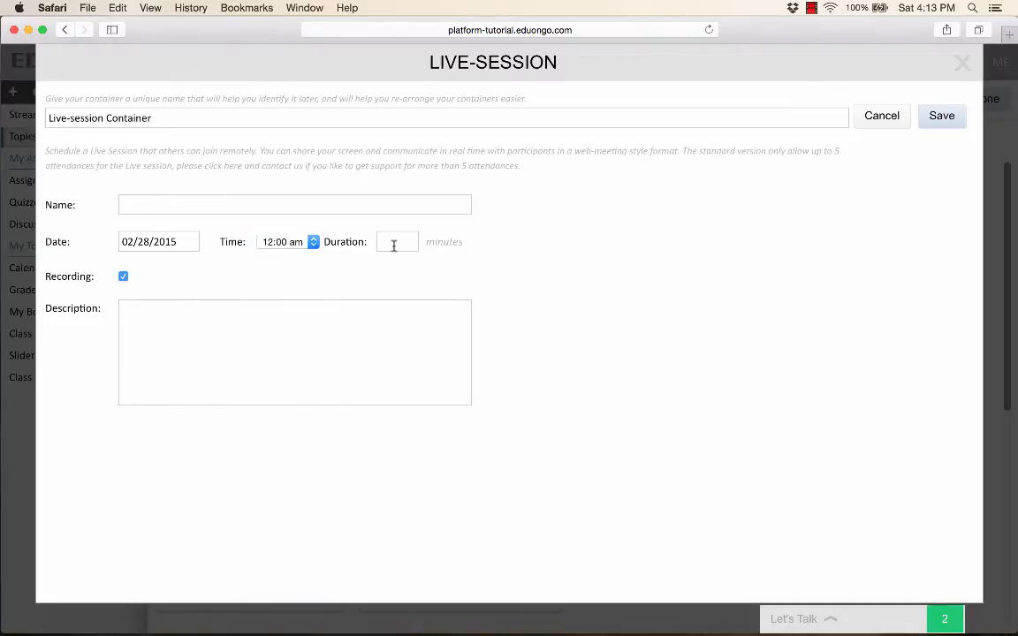
mouse_move(518, 242)
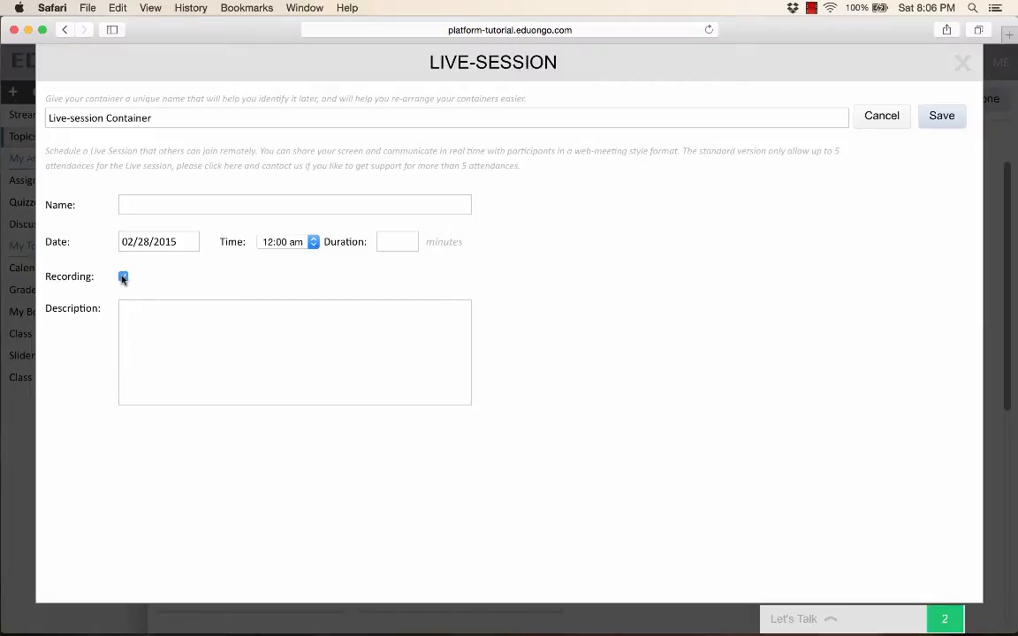
click(123, 276)
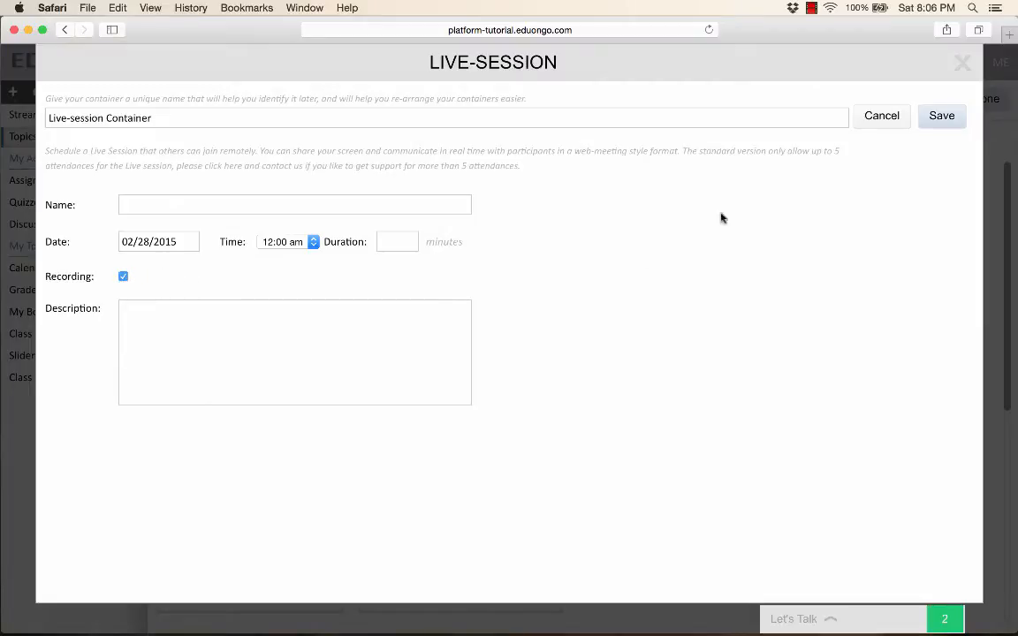
click(881, 115)
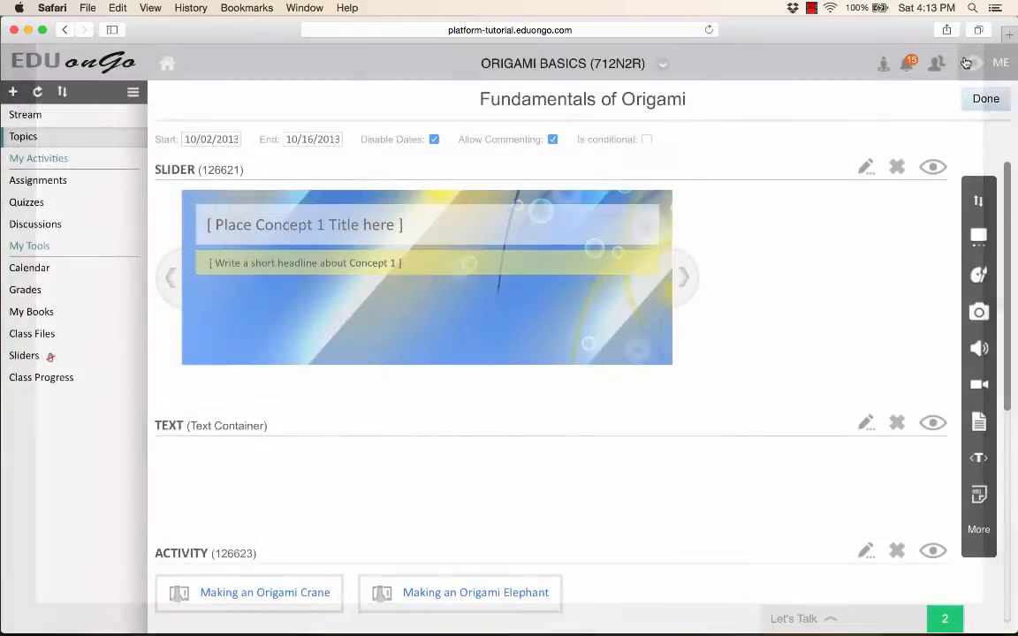
- Finish editing the topic and join the Getting Started live session
click(985, 98)
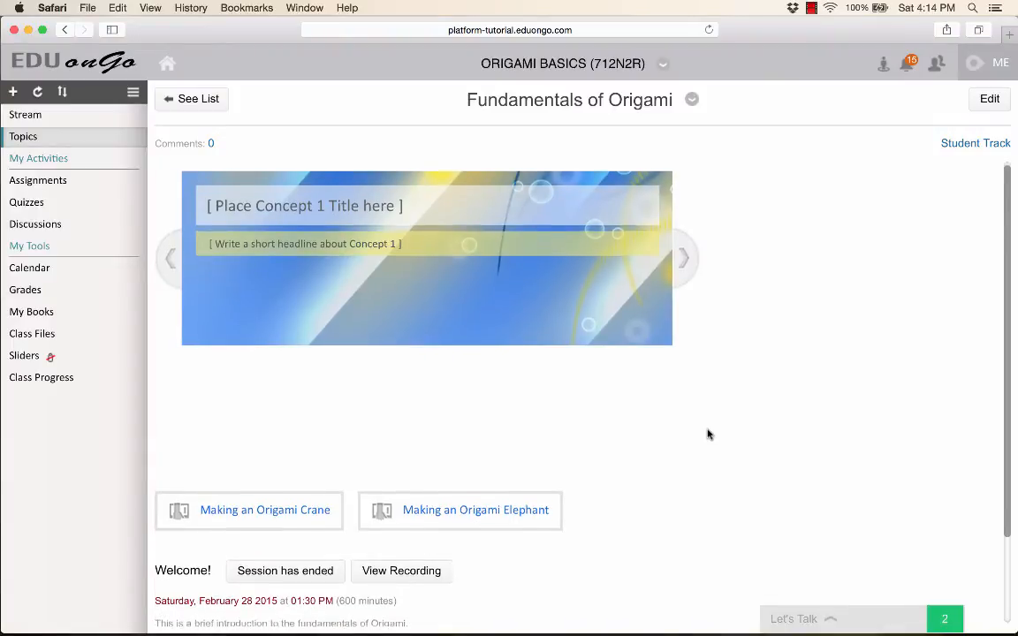
scroll(down, 3)
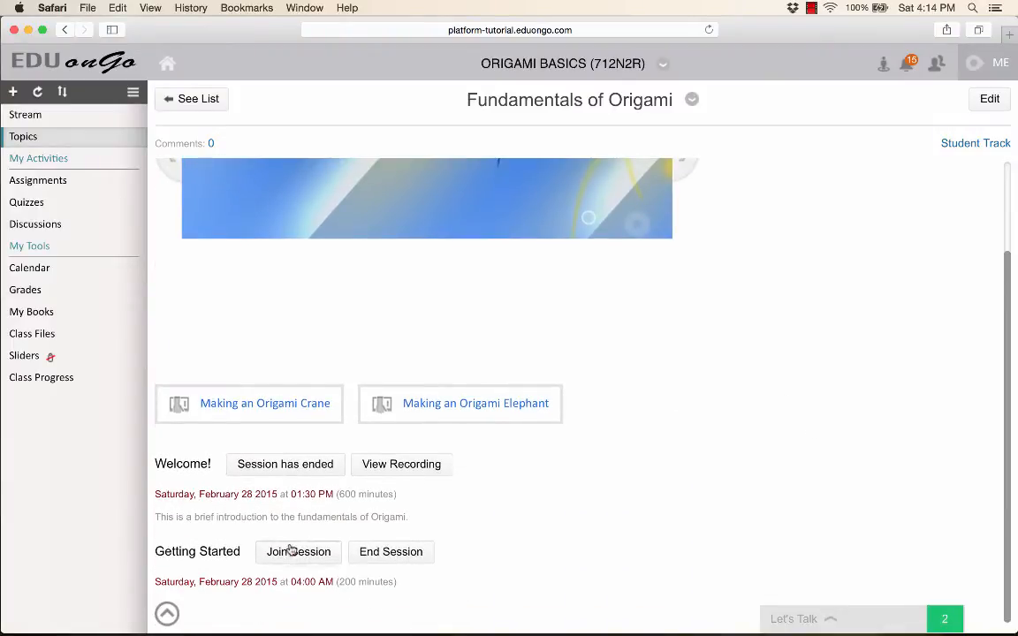
click(298, 551)
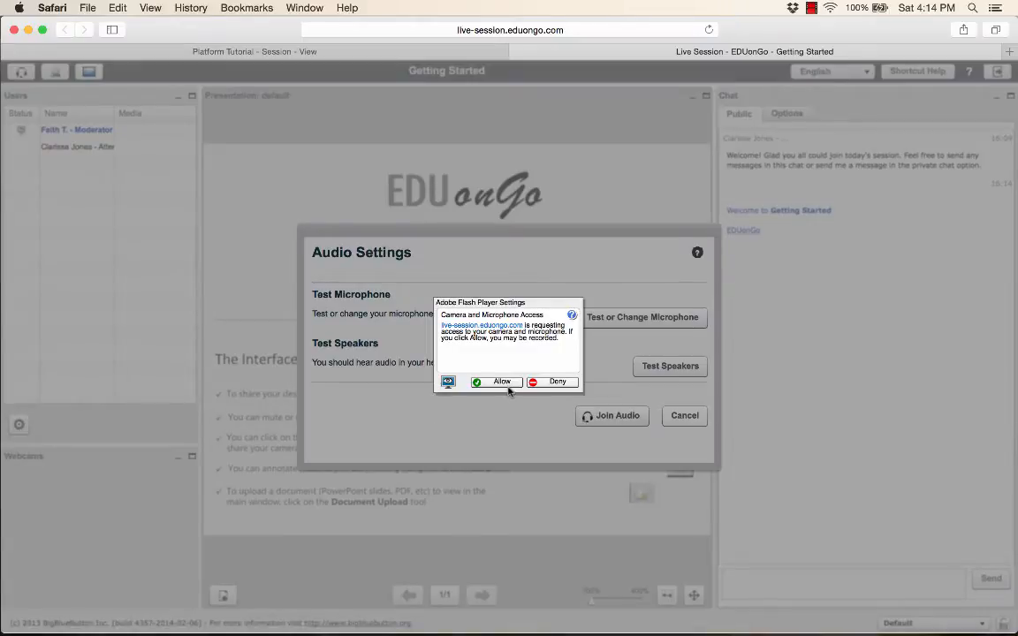
- Allow camera and microphone access for the Getting Started live session
click(496, 381)
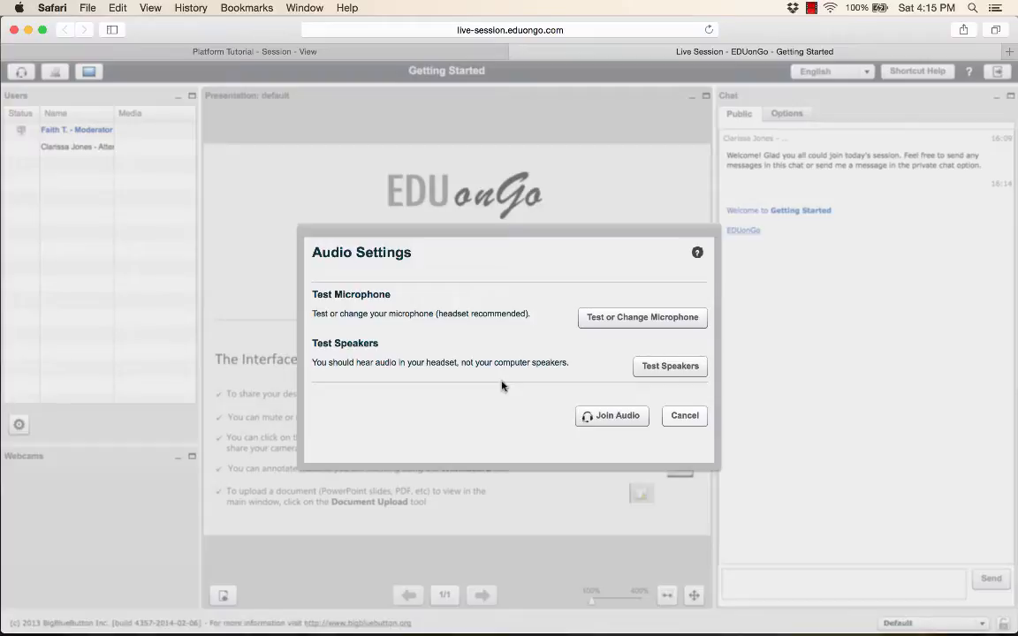
mouse_move(515, 384)
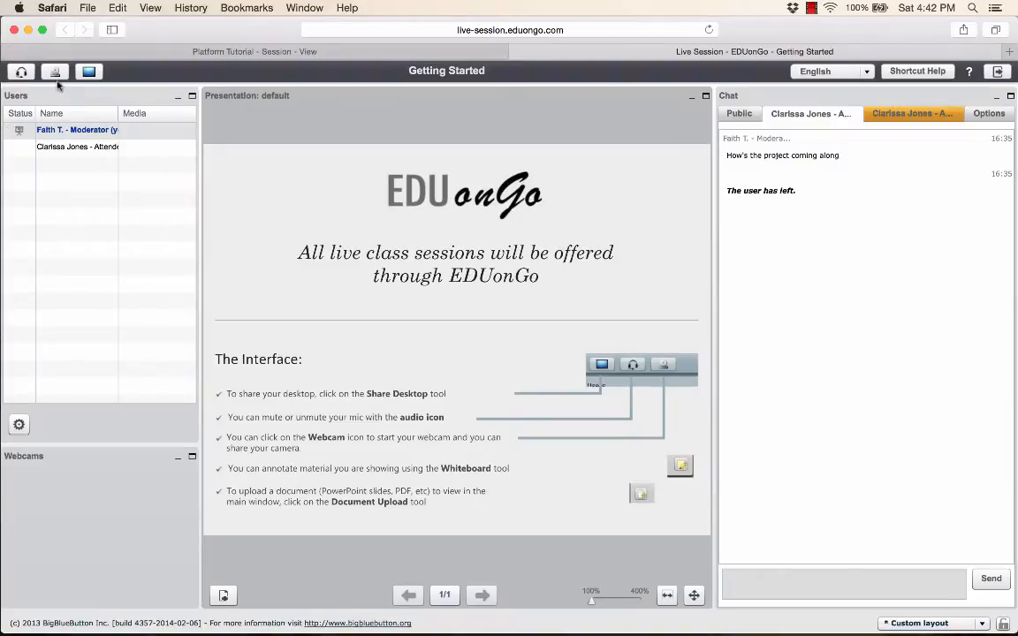
- Share the presenter's webcam at 320x240 resolution
click(55, 71)
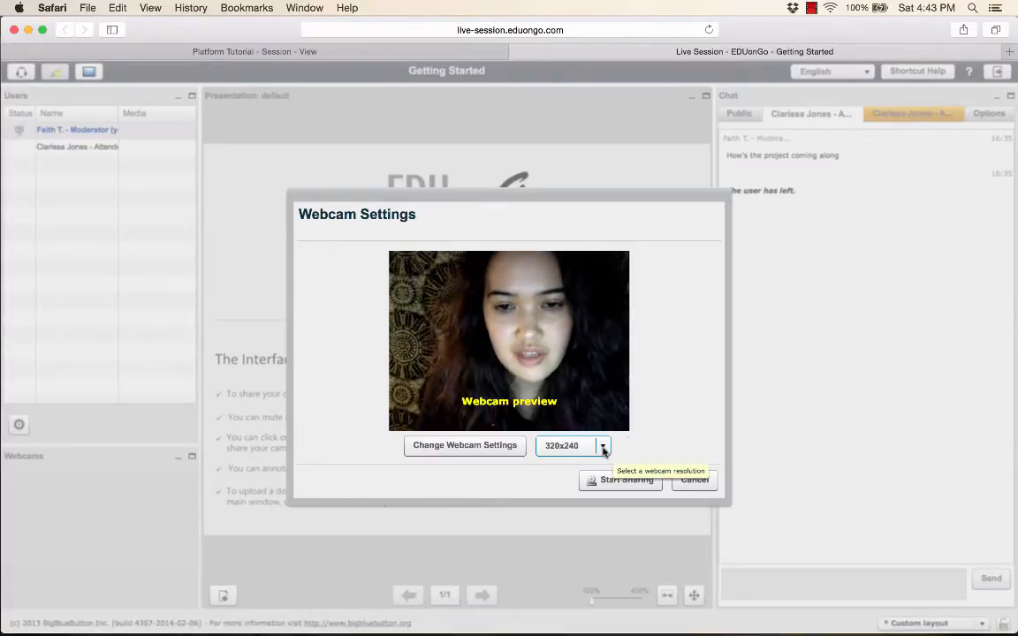
click(604, 446)
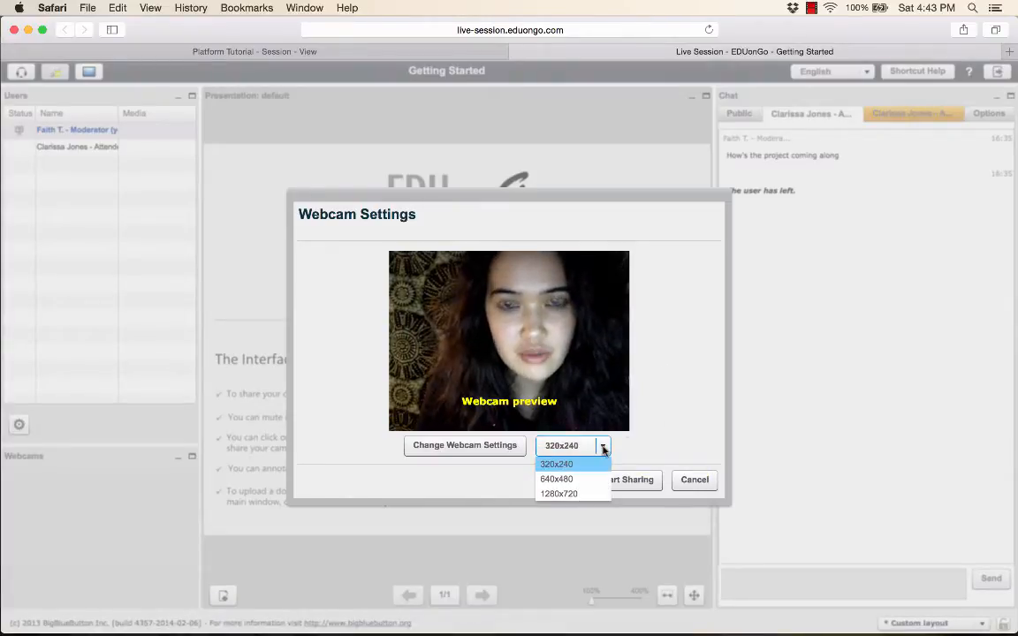
click(556, 464)
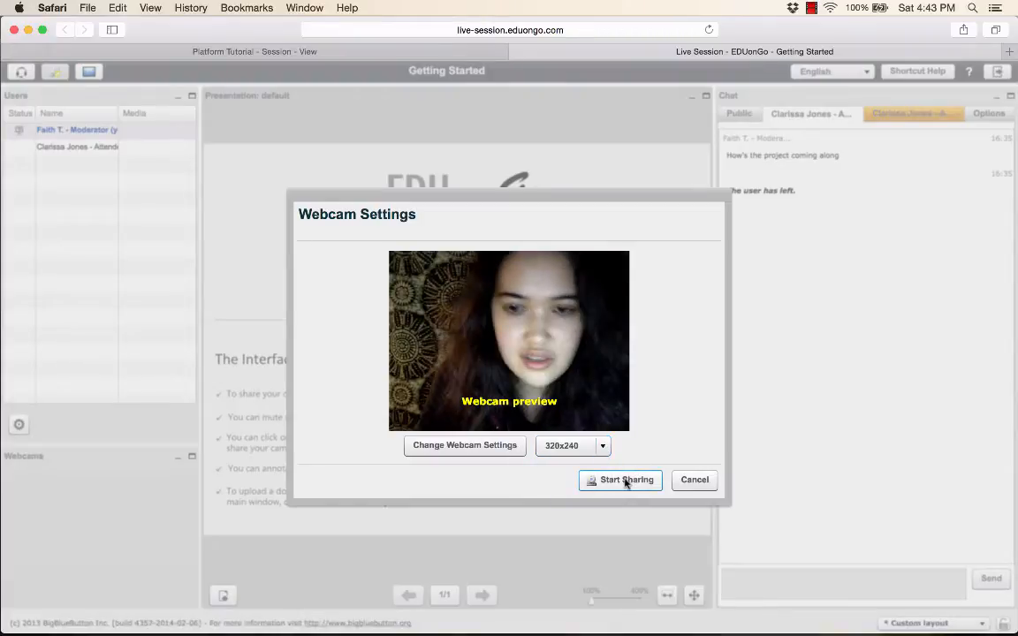
mouse_move(621, 480)
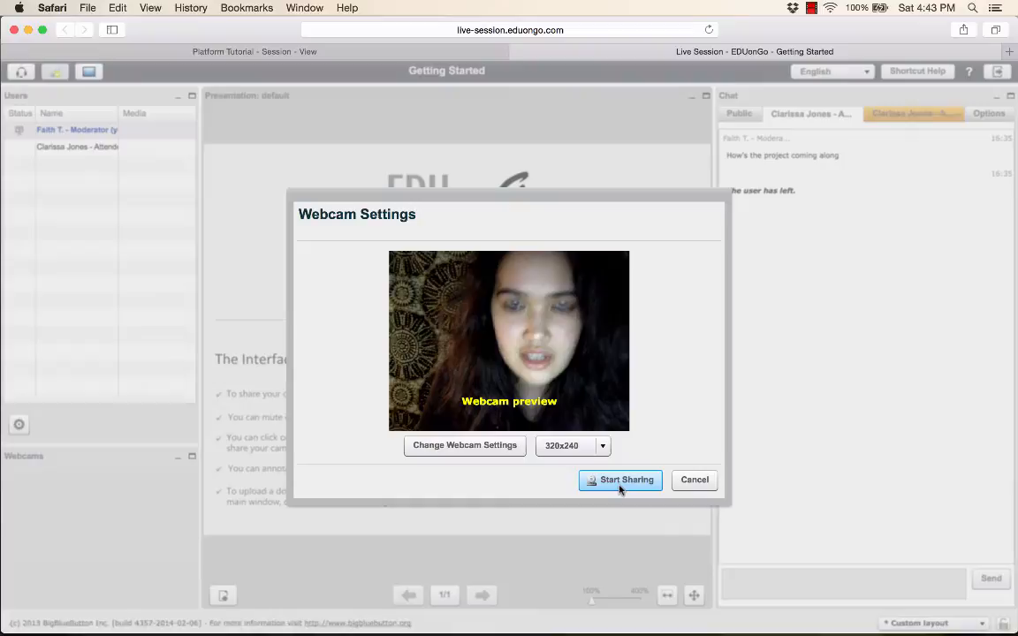
click(619, 480)
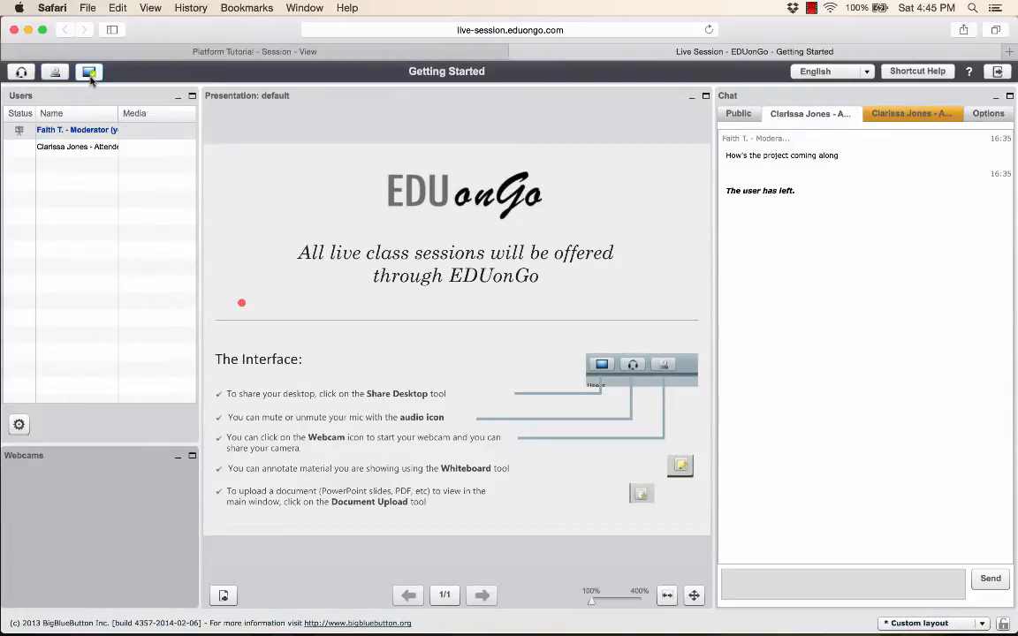
click(88, 71)
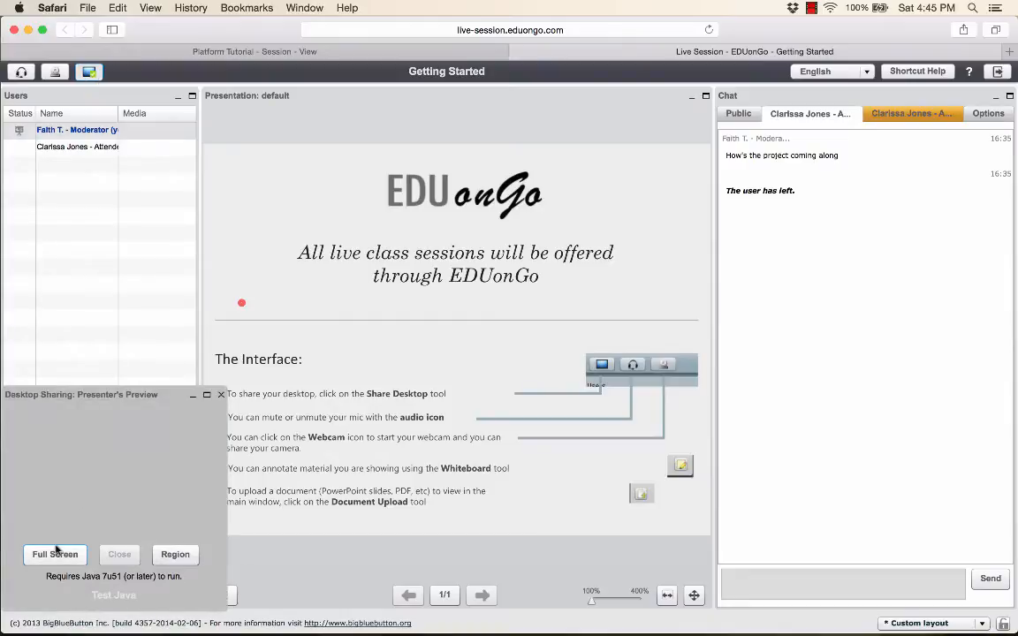
mouse_move(175, 554)
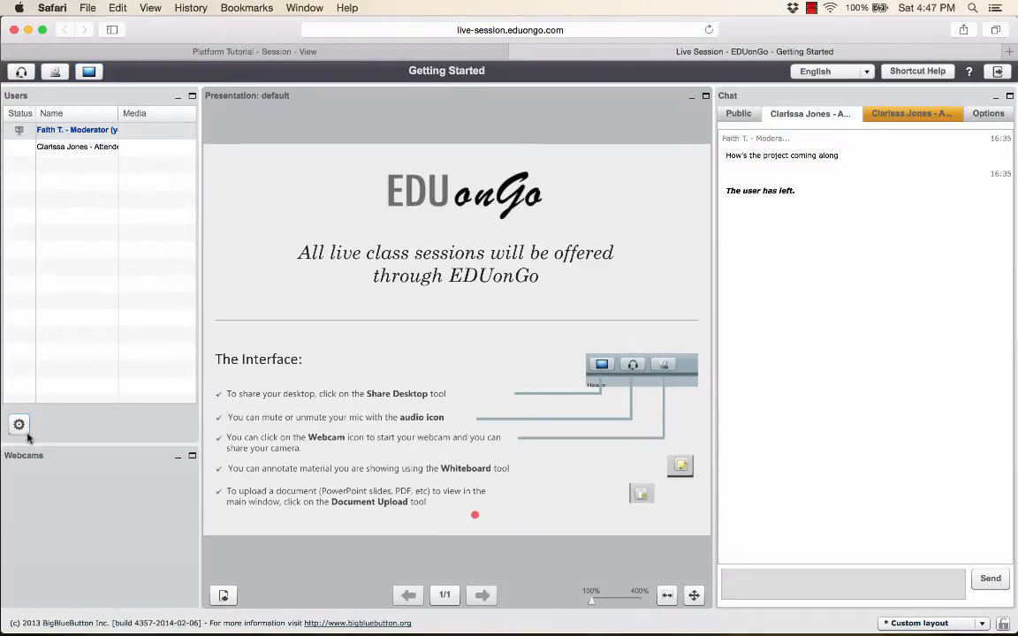
- Show the user-management menu with Mute All and lower-hands options
click(20, 425)
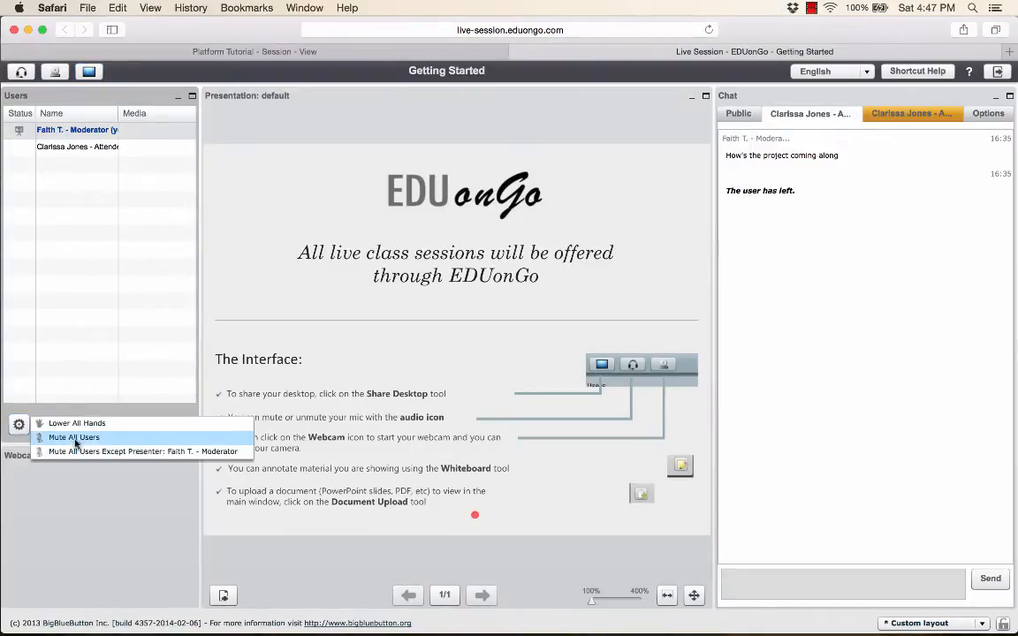
mouse_move(141, 451)
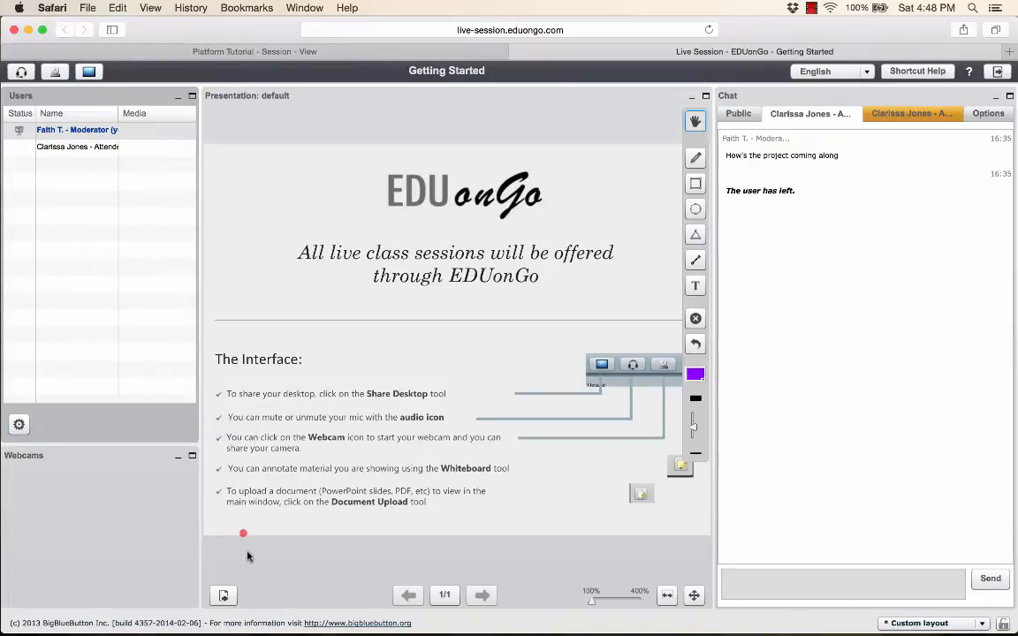
mouse_move(248, 577)
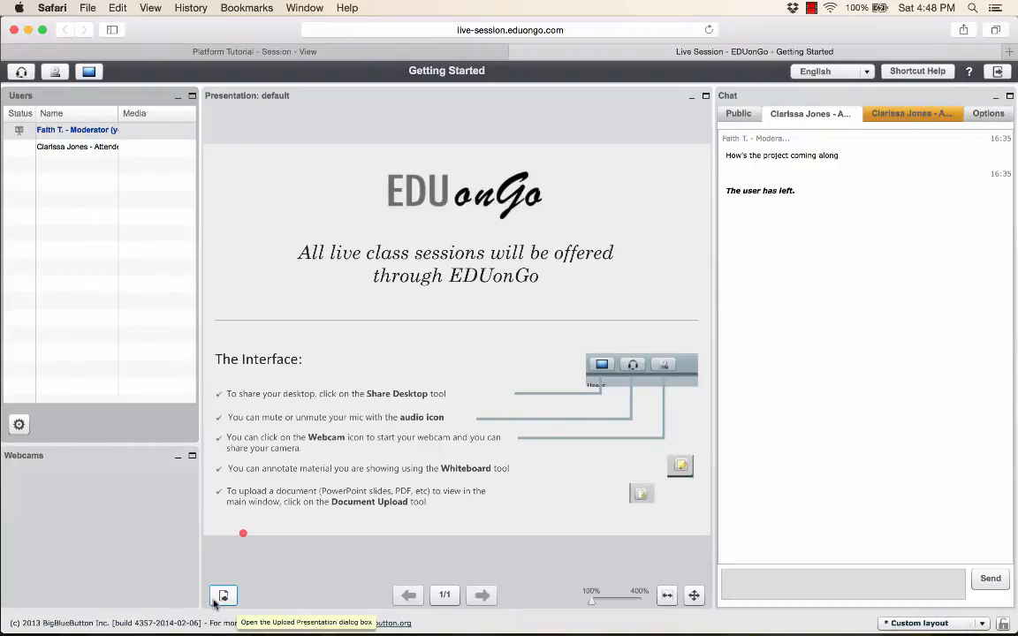
- Upload Origami-crane.jpg as the presentation and sketch on it with the pencil
click(222, 594)
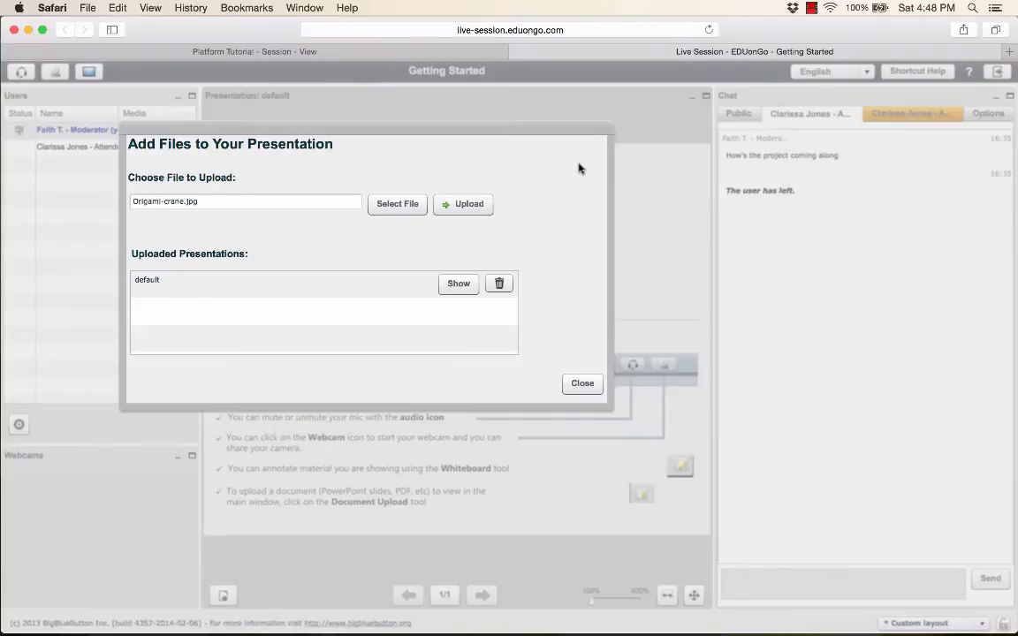
click(463, 203)
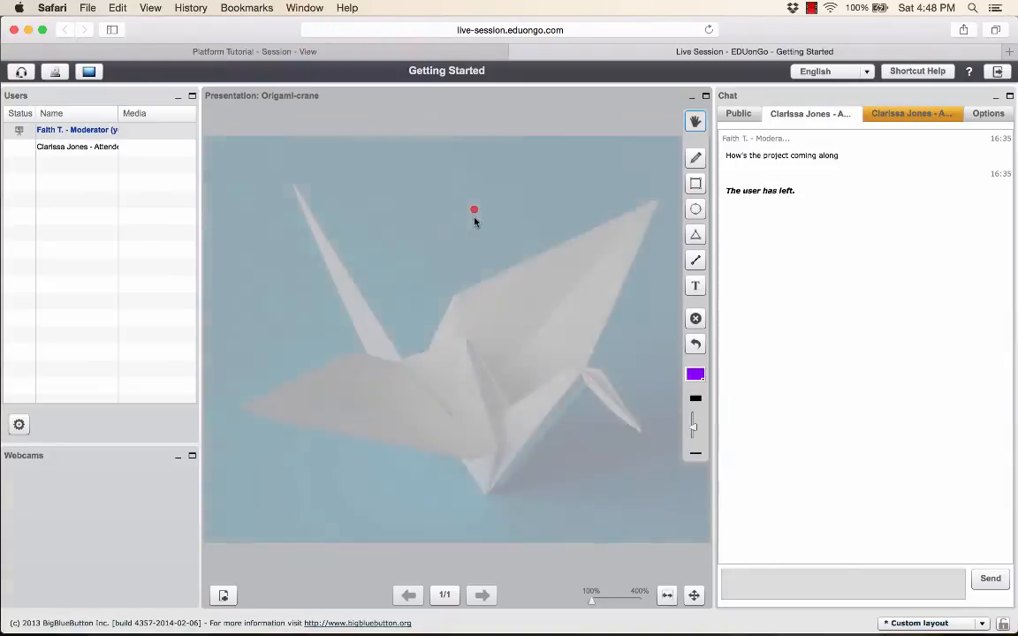
drag(590, 601, 594, 601)
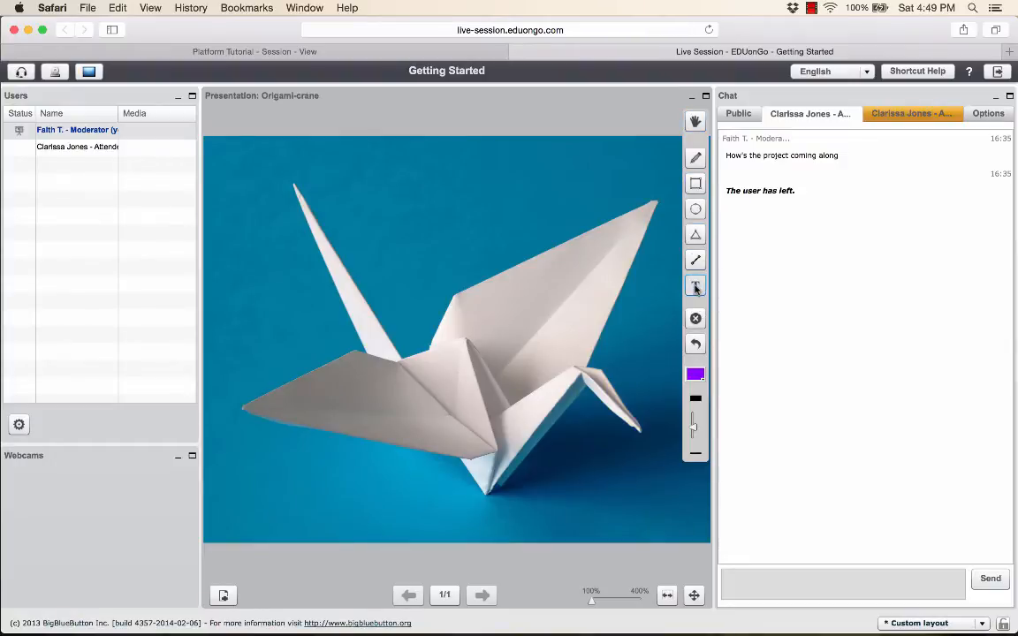
- Add 'Welcome!' as white text at font size 36 near the slide top
drag(321, 153, 406, 184)
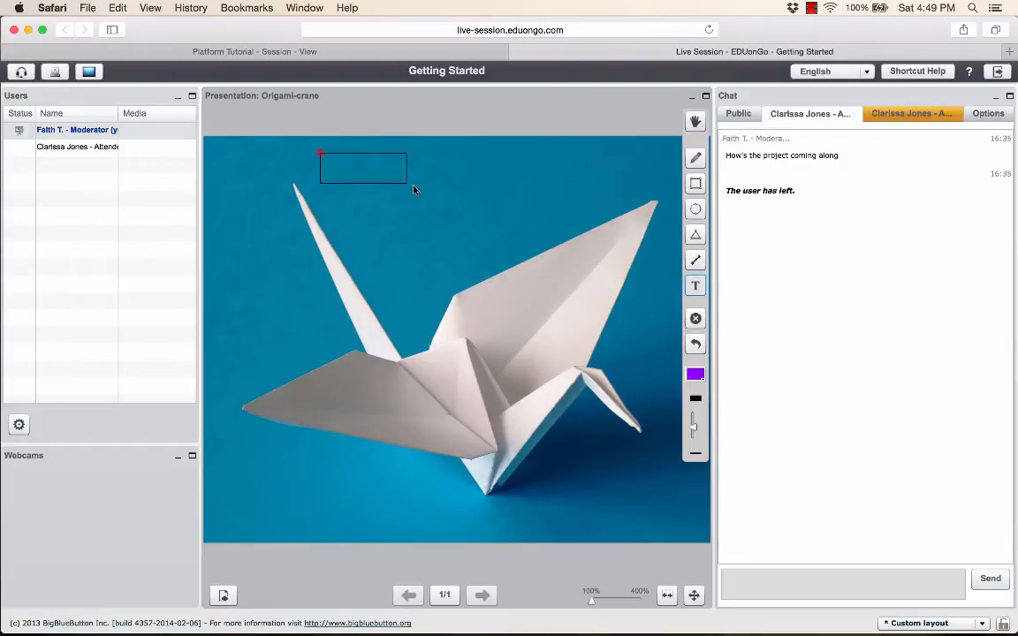
text(Welcome)
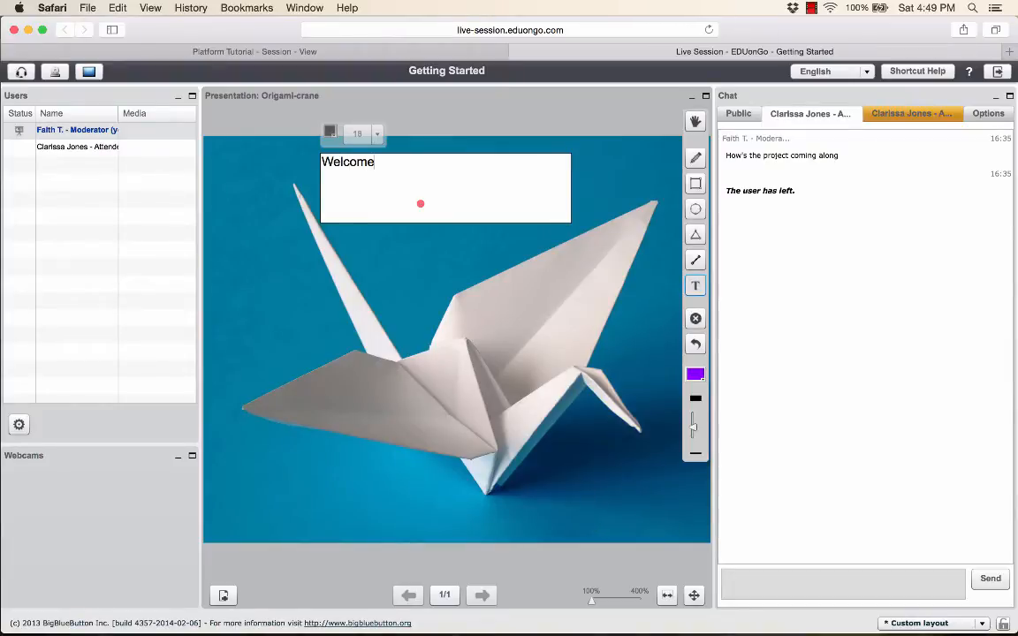
click(377, 133)
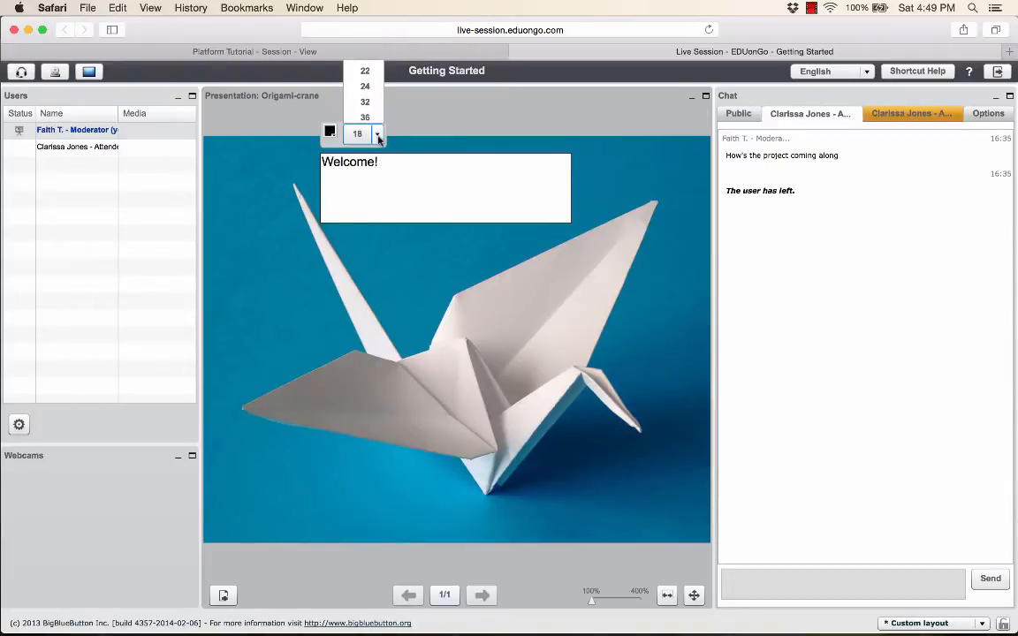
click(330, 132)
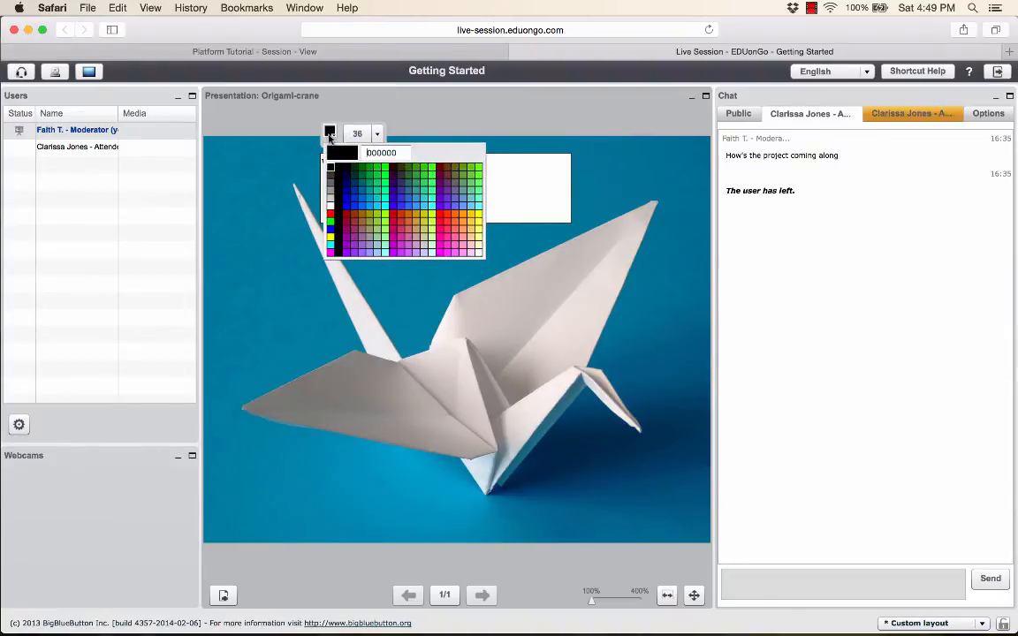
click(331, 207)
text(Welcome!)
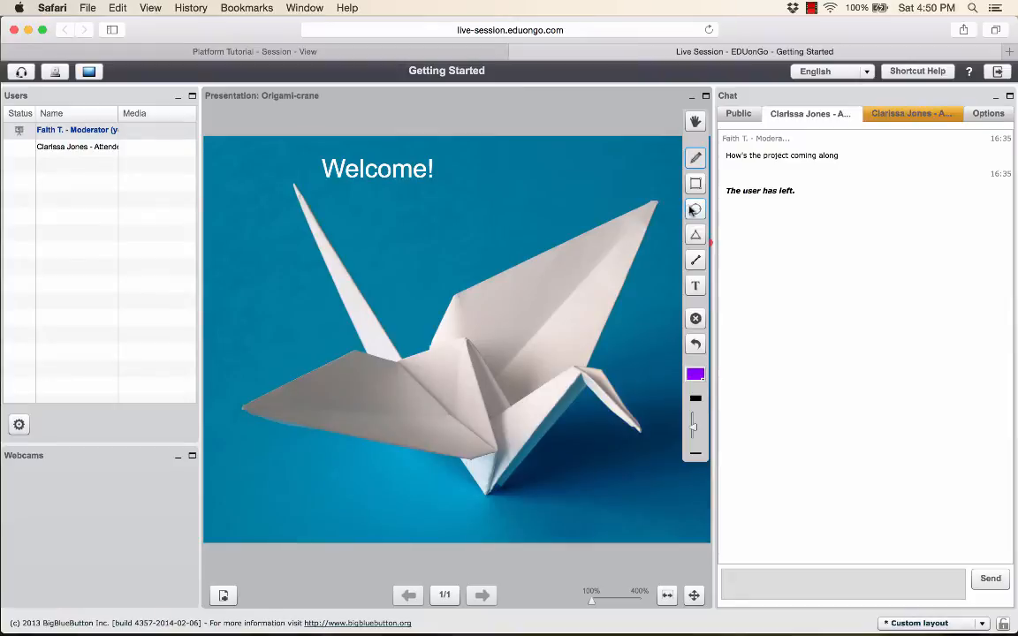
- Draw a 14 px purple rectangle bottom-left and cyan triangles over the crane
click(695, 183)
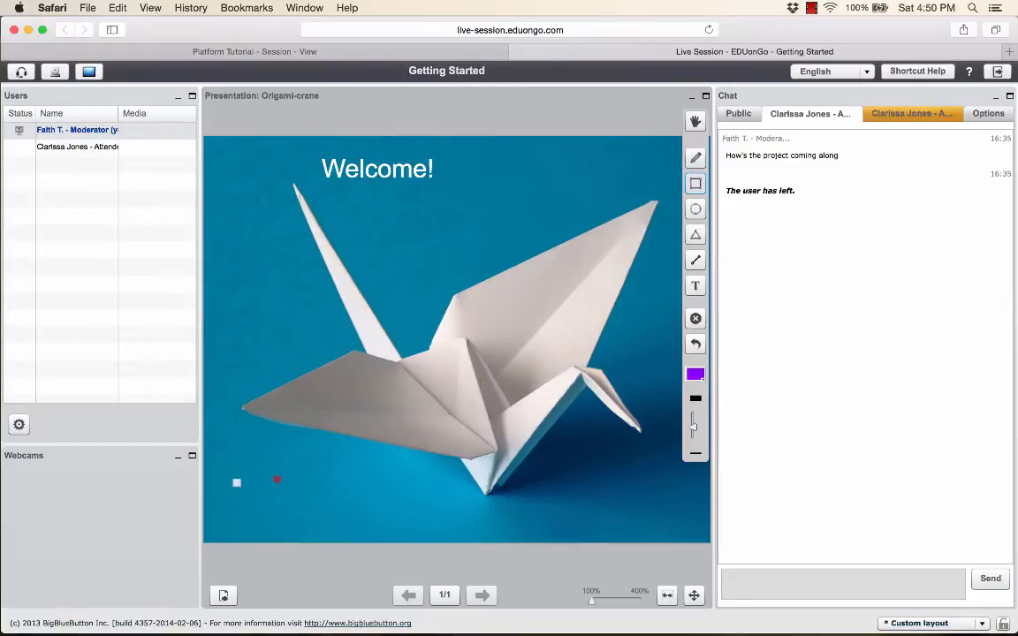
drag(218, 460, 371, 521)
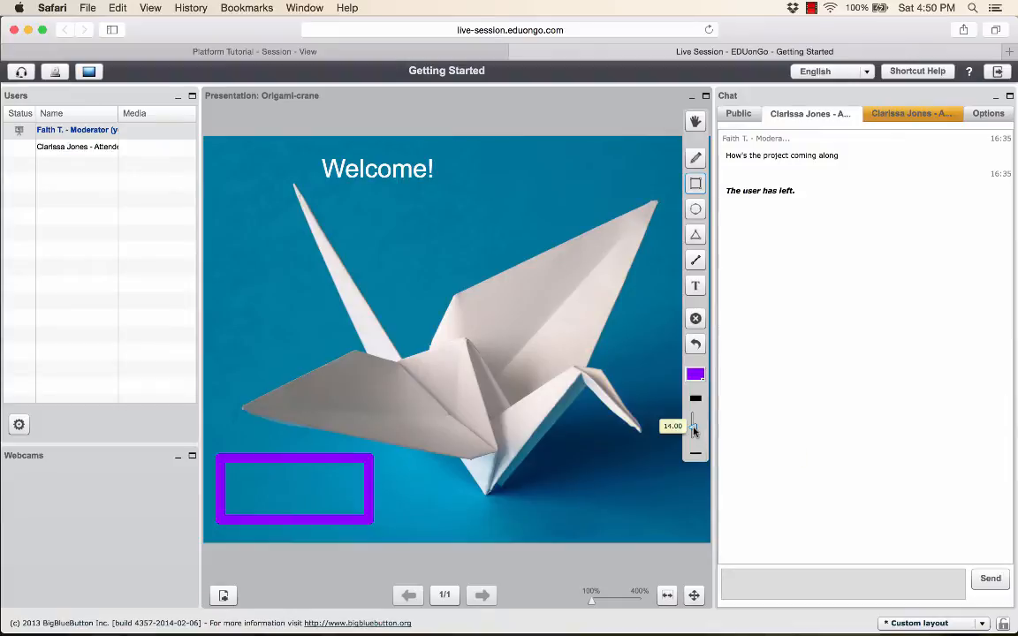
click(695, 373)
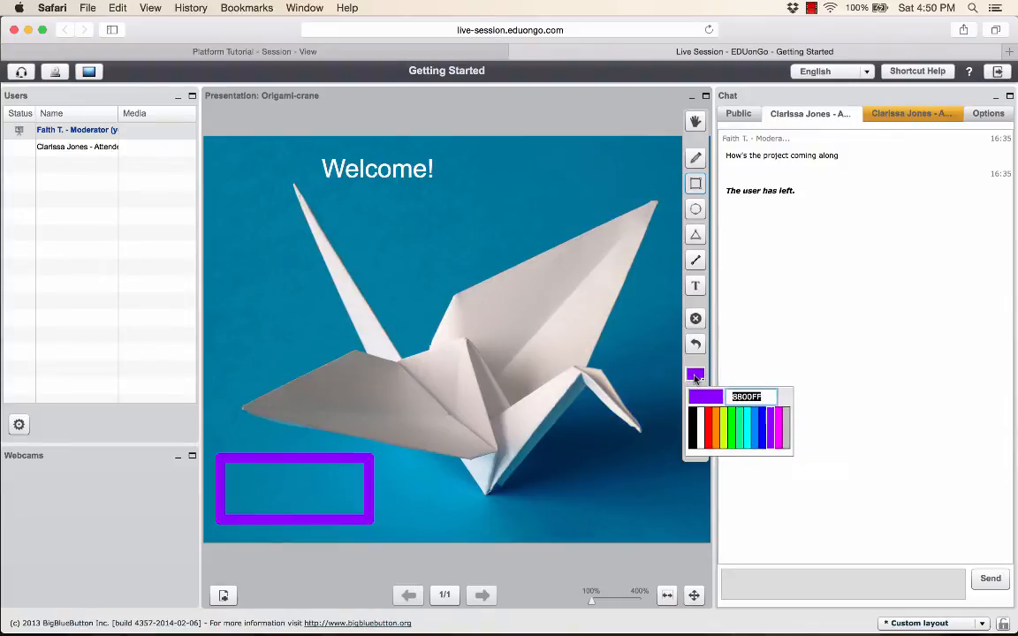
click(750, 429)
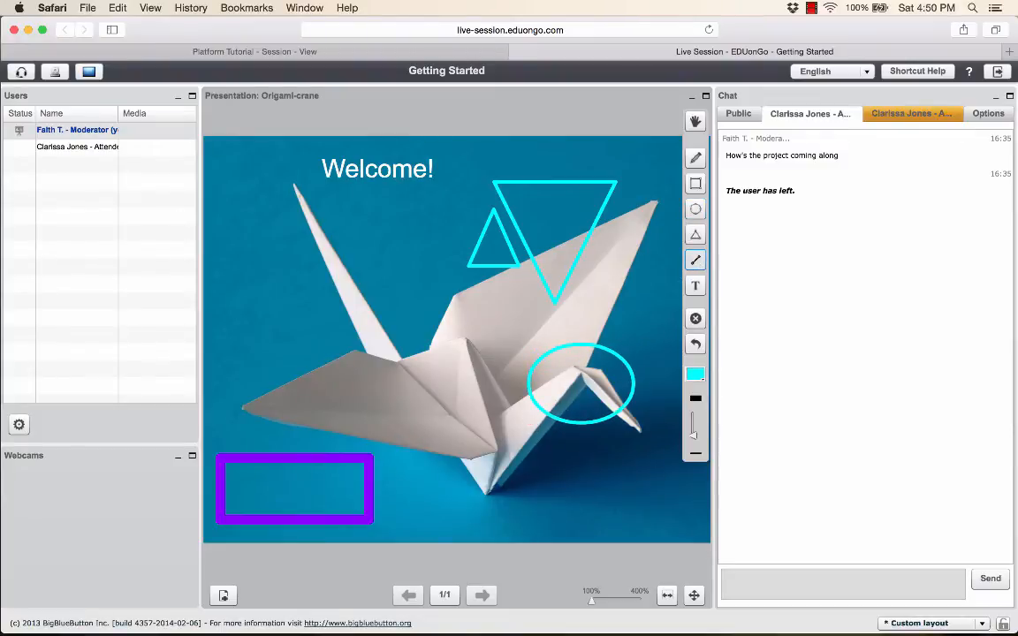
drag(305, 219, 441, 214)
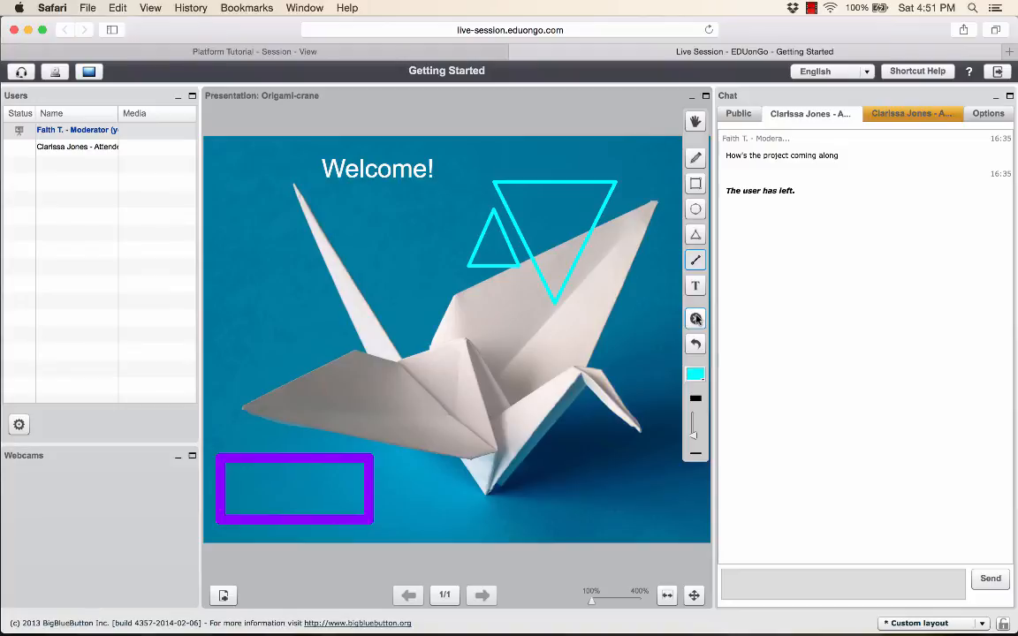
mouse_move(695, 318)
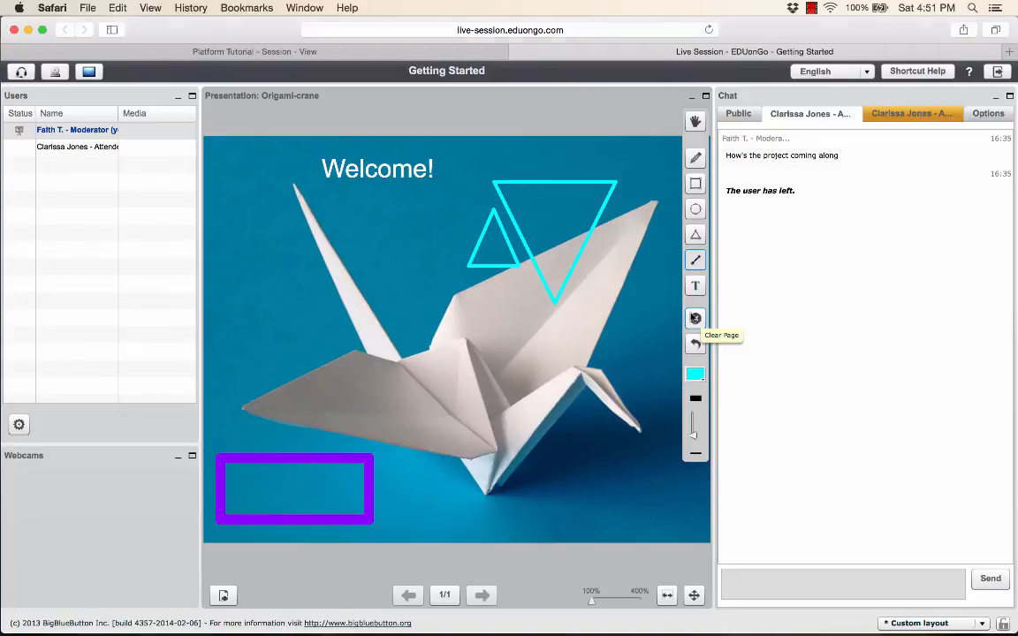
- Clear the slide, post :-) publicly, send 'Yes?' privately, and show chat options
click(694, 318)
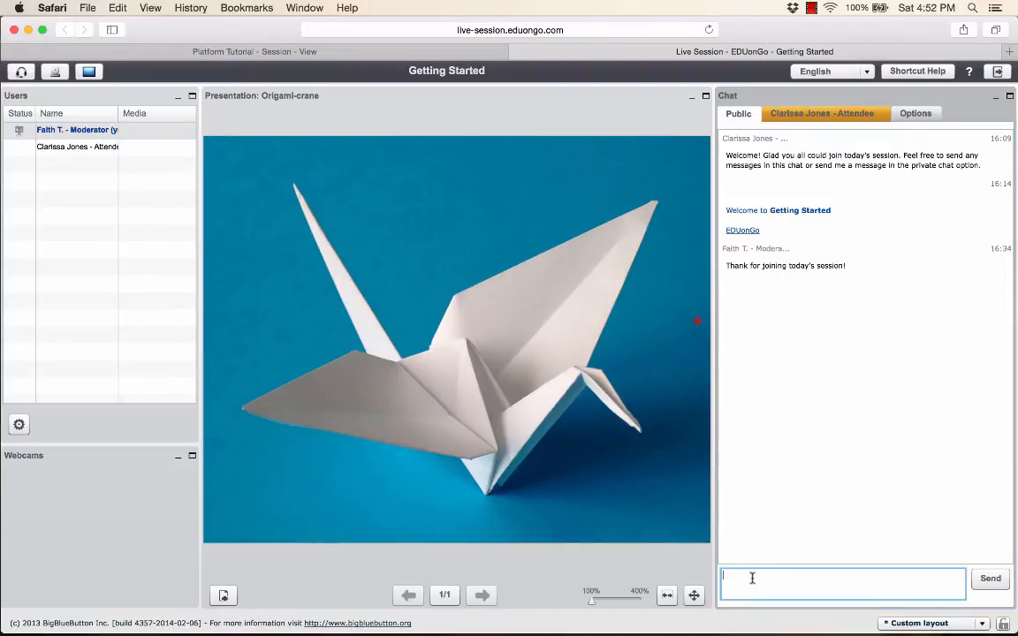
text(:-)
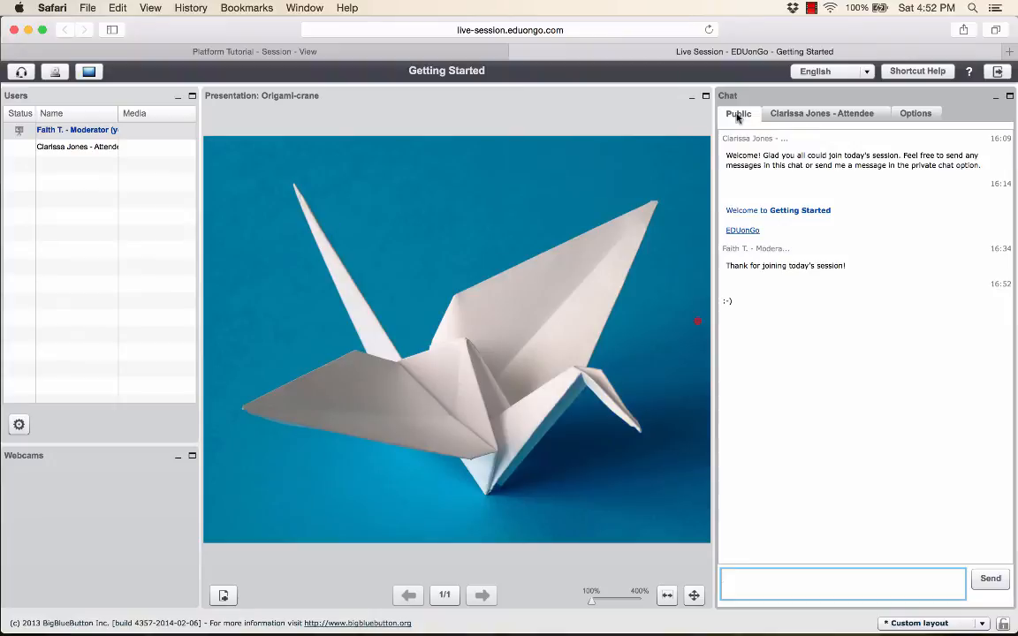
mouse_move(863, 181)
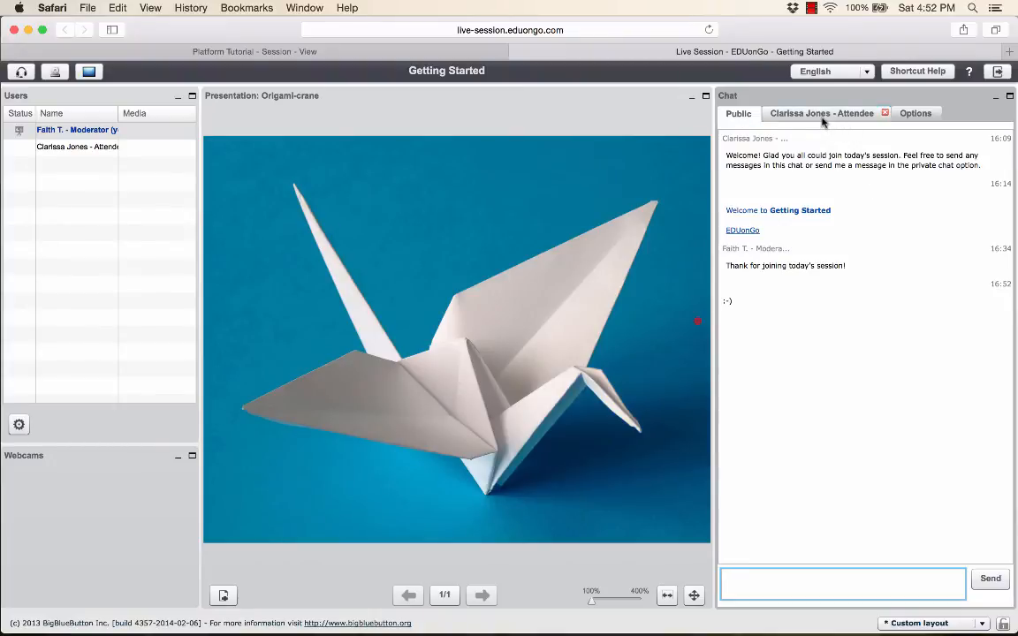
click(821, 113)
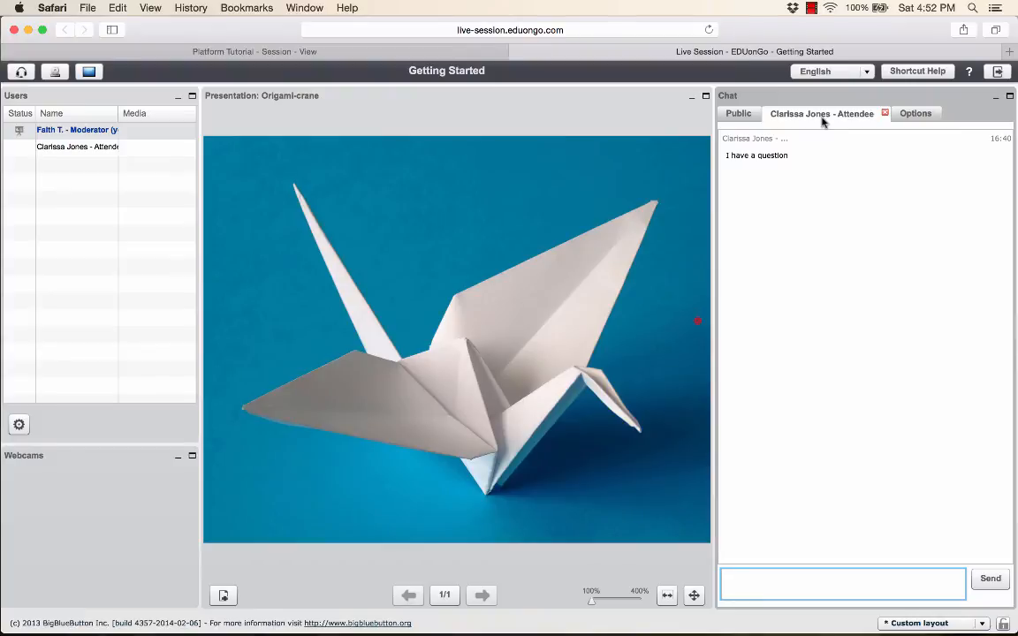
text(Yes?)
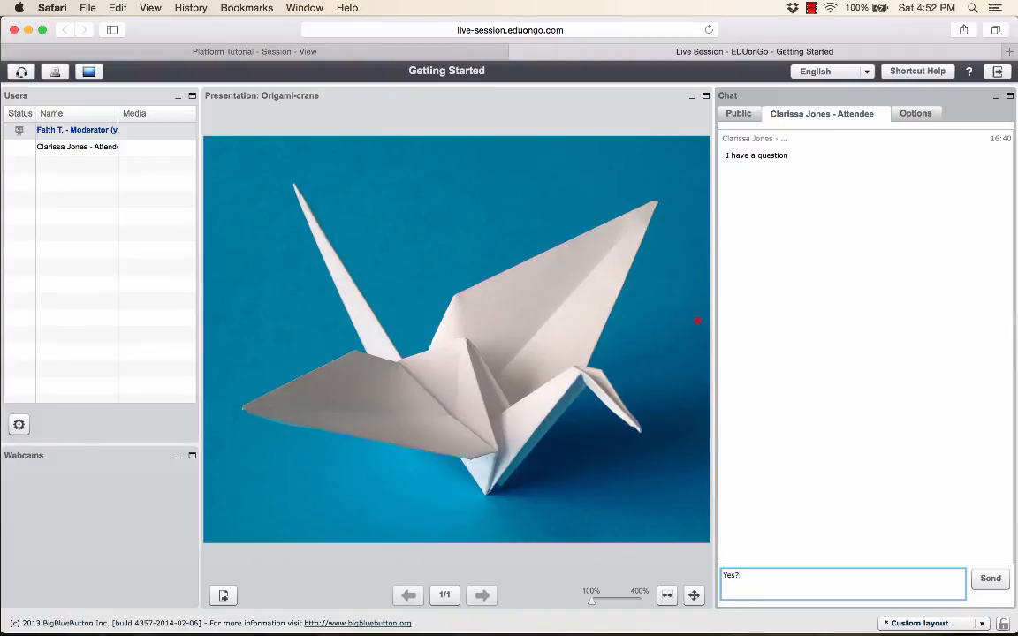
click(990, 578)
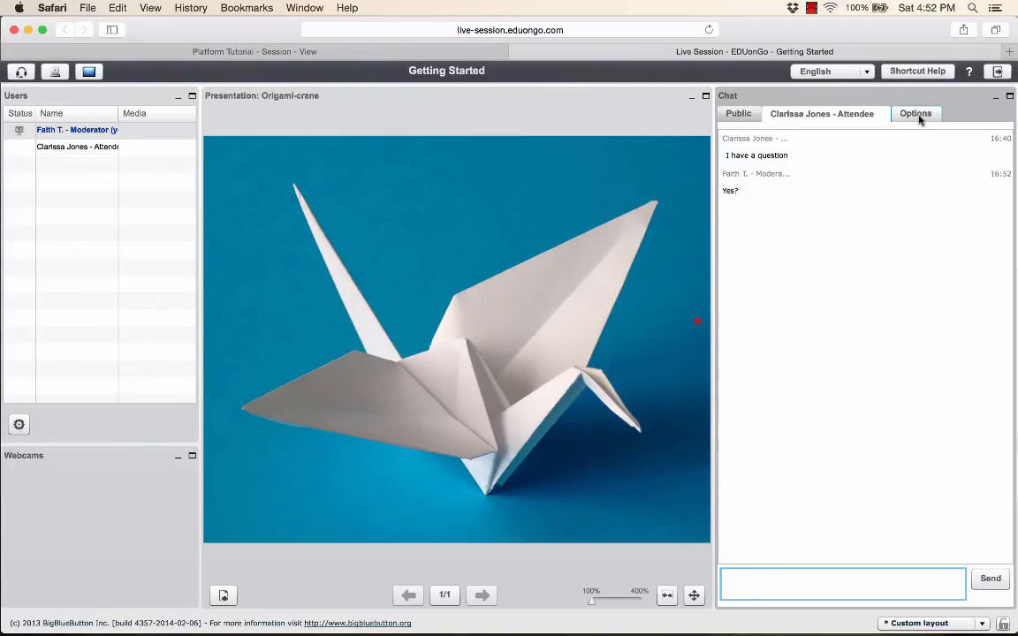
click(915, 113)
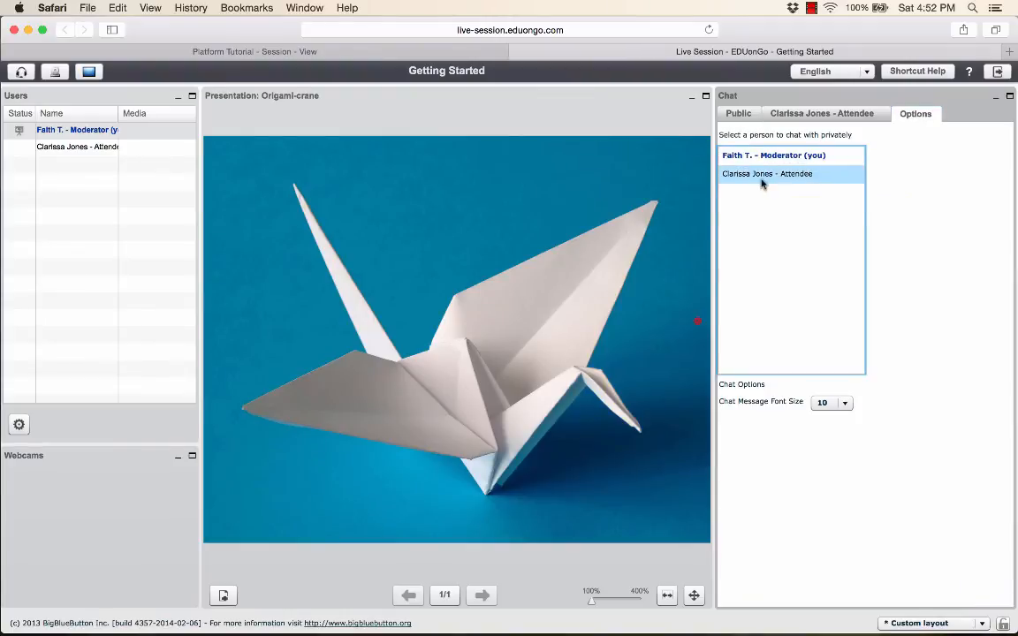
mouse_move(766, 173)
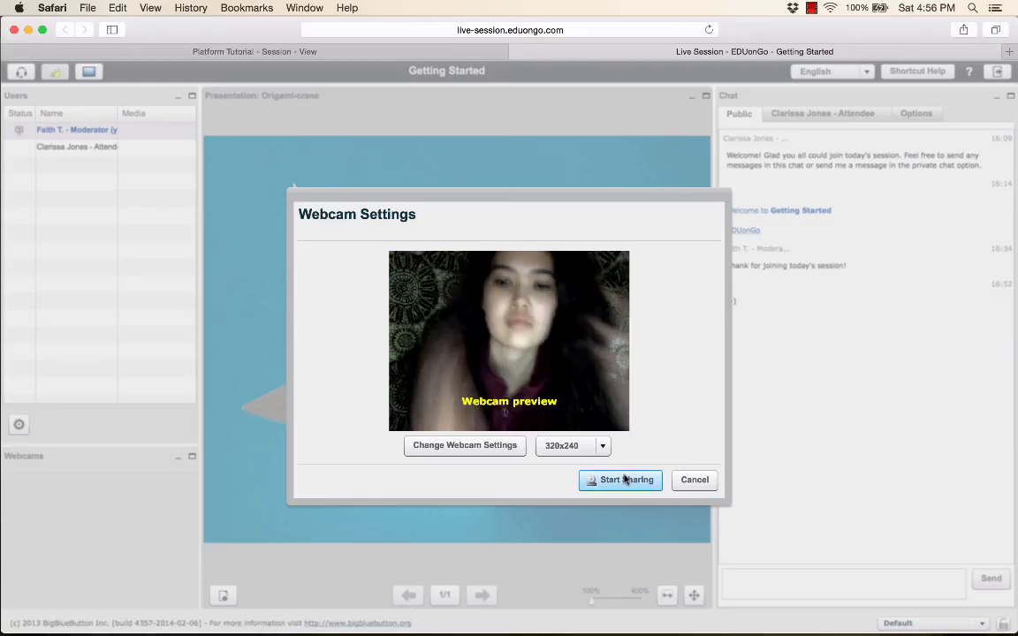
- Start sharing the moderator's webcam so its live feed shows in the webcams panel
click(619, 479)
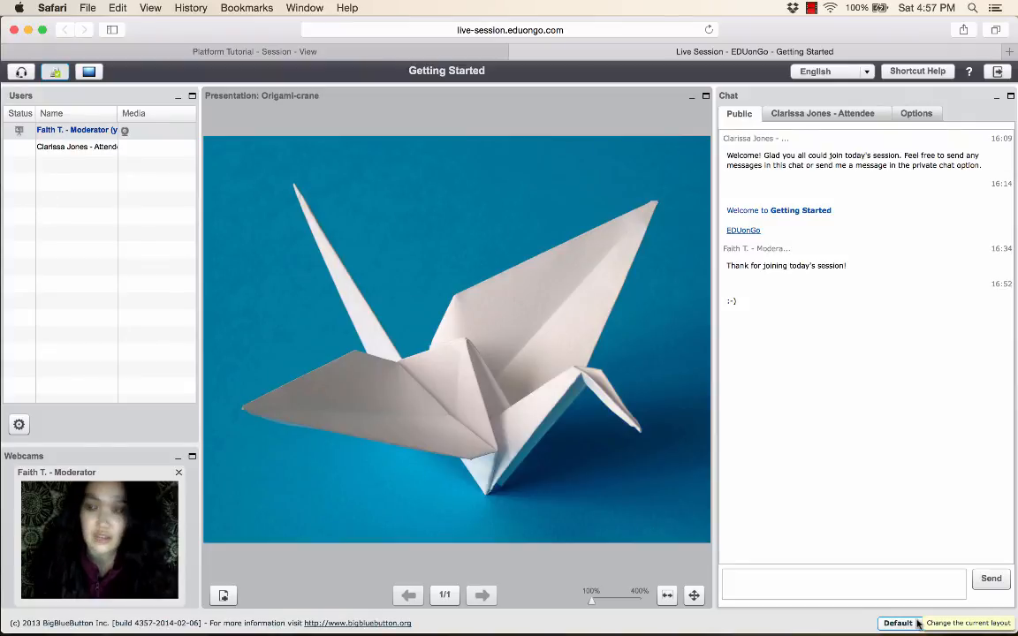
- Try the Video Chat layout, then switch the session to the Webinar layout
click(898, 623)
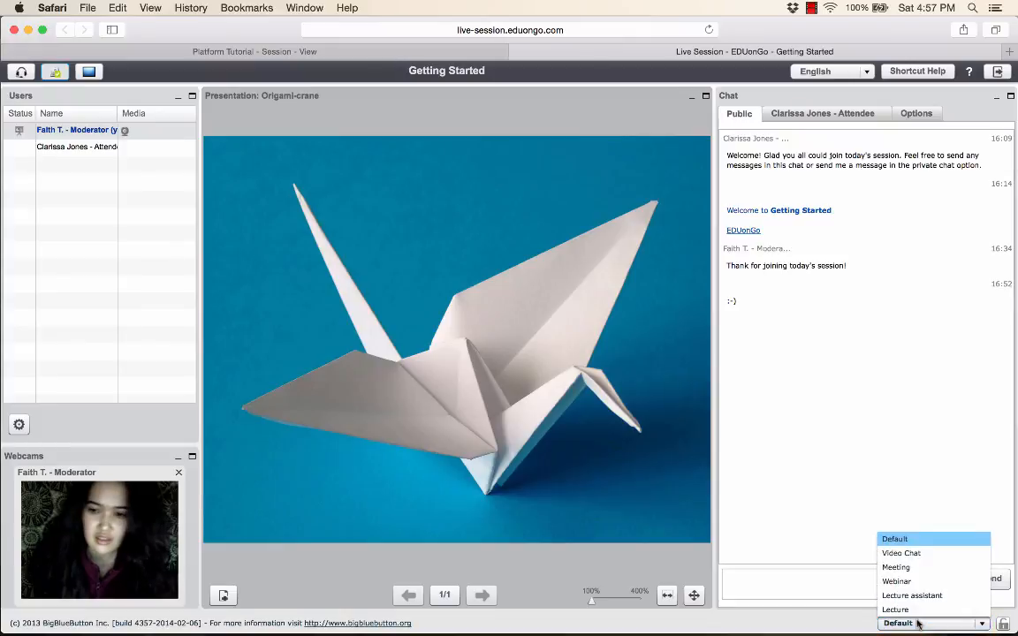
click(900, 552)
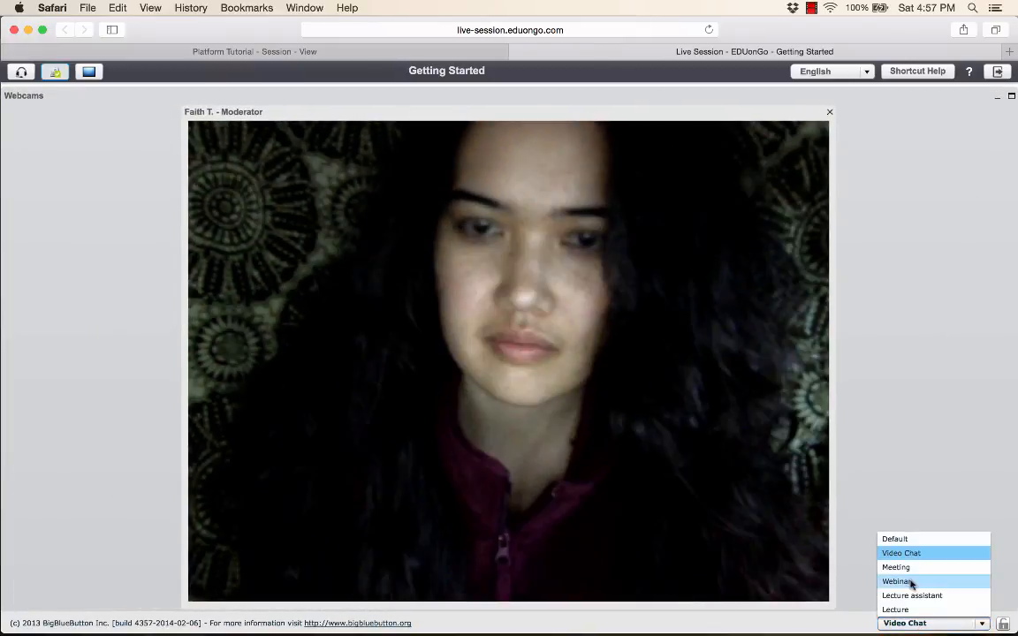
click(896, 568)
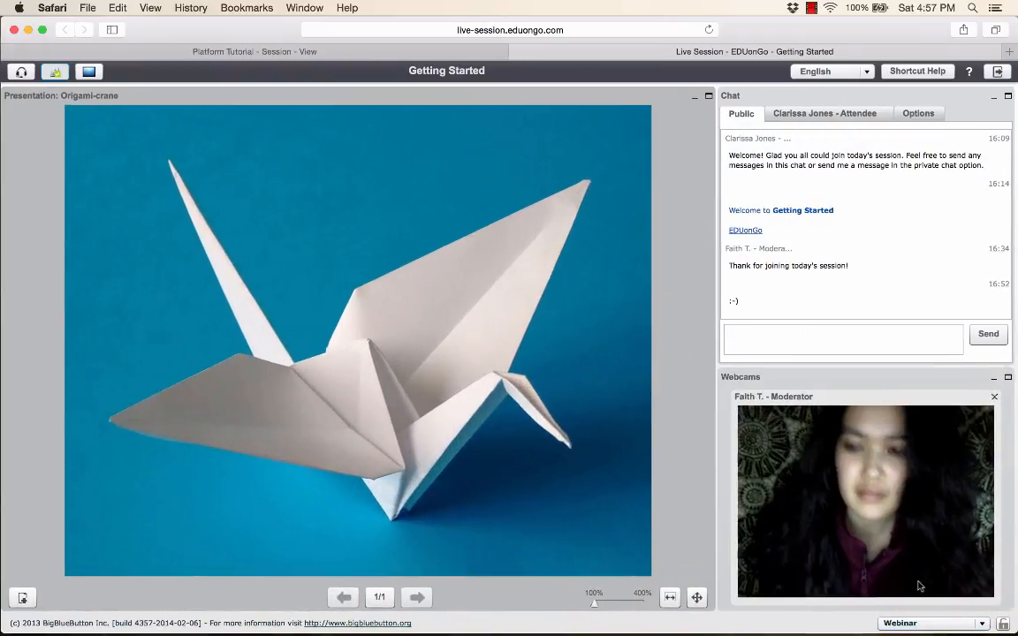
click(932, 622)
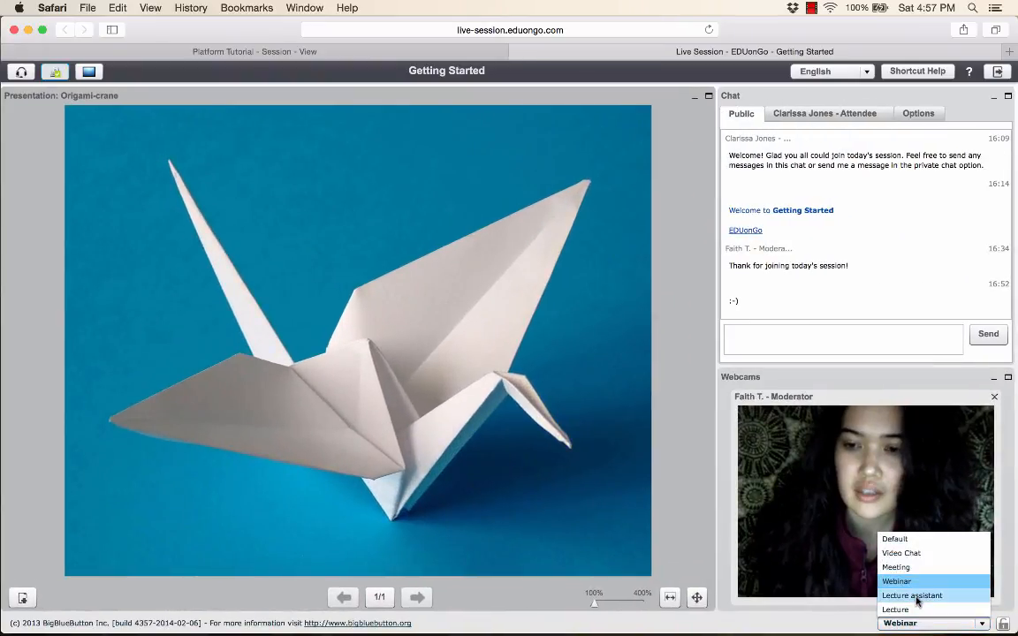